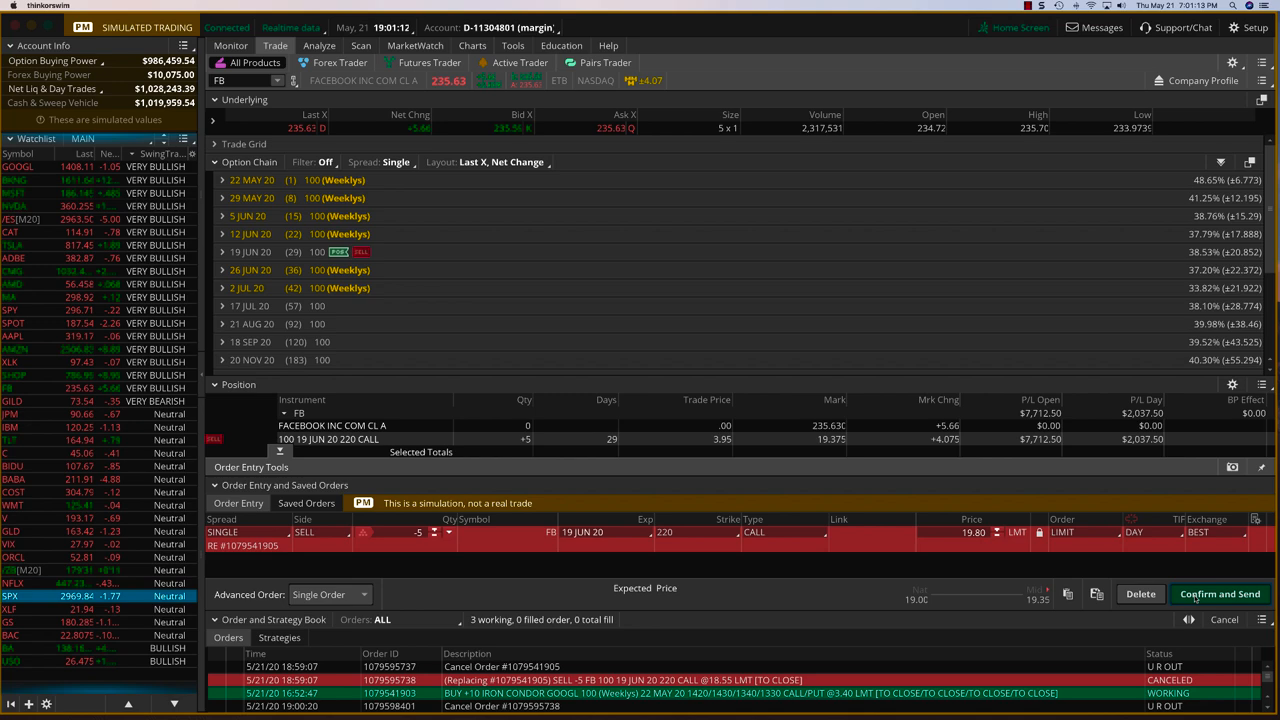
# - Send the SELL FB 19 JUN 20 220 CALL order from the confirmation dialog in paper trading
pyautogui.click(1220, 592)
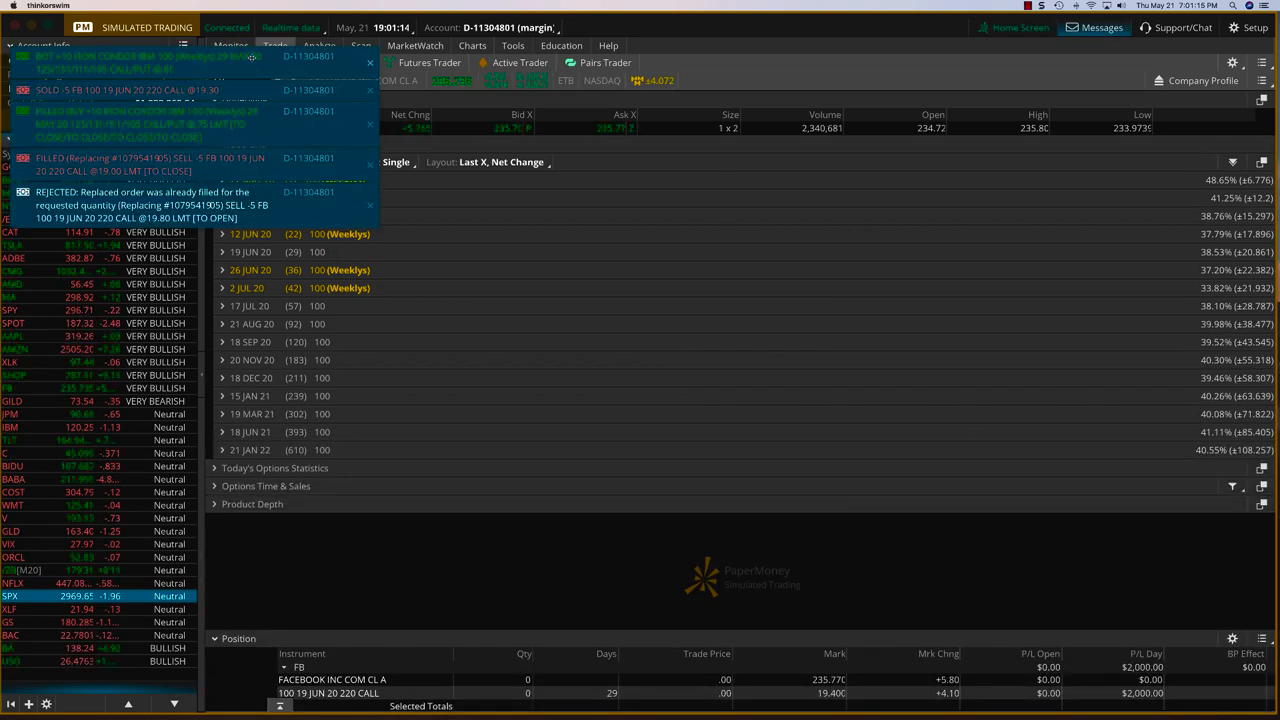